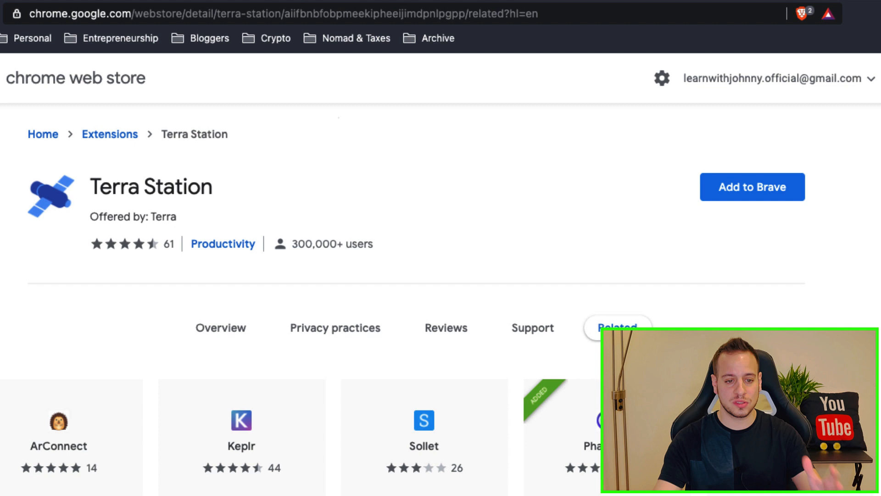
Add the Terra Station extension to Brave and approve the installation.
{"action": "double_click", "coordinate": [150, 187]}
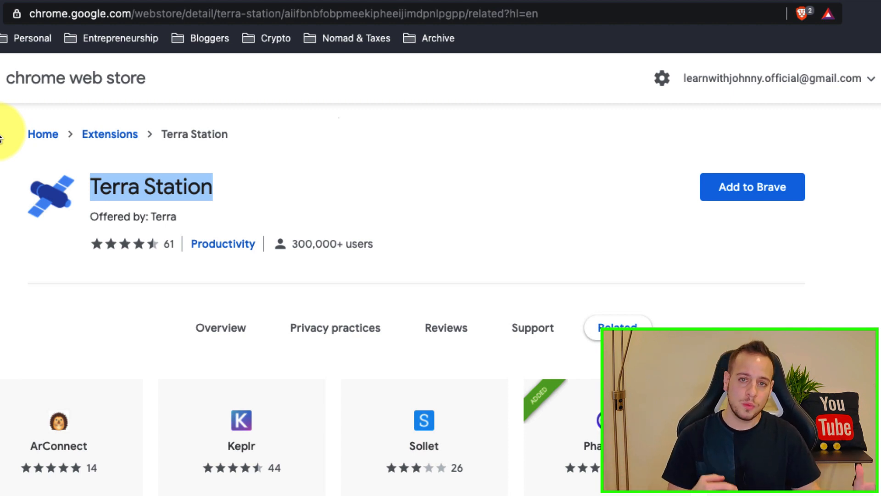
{"action": "mouse_move", "coordinate": [743, 199]}
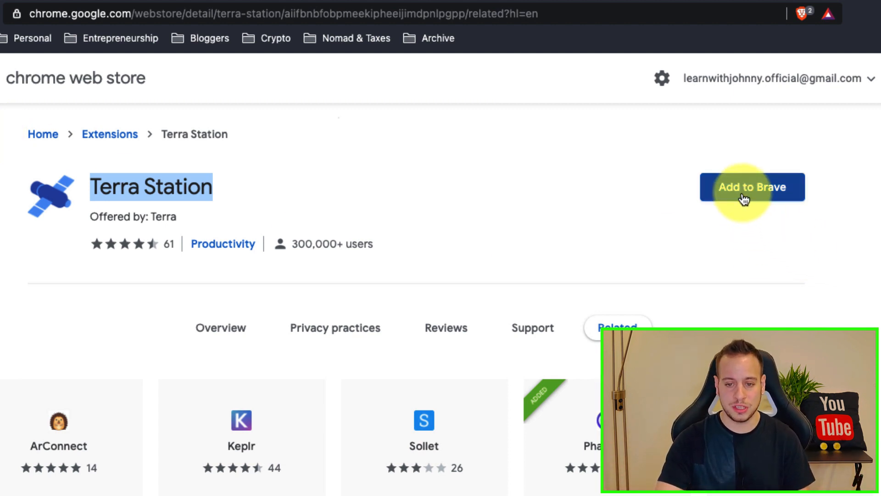
{"action": "left_click", "coordinate": [751, 187]}
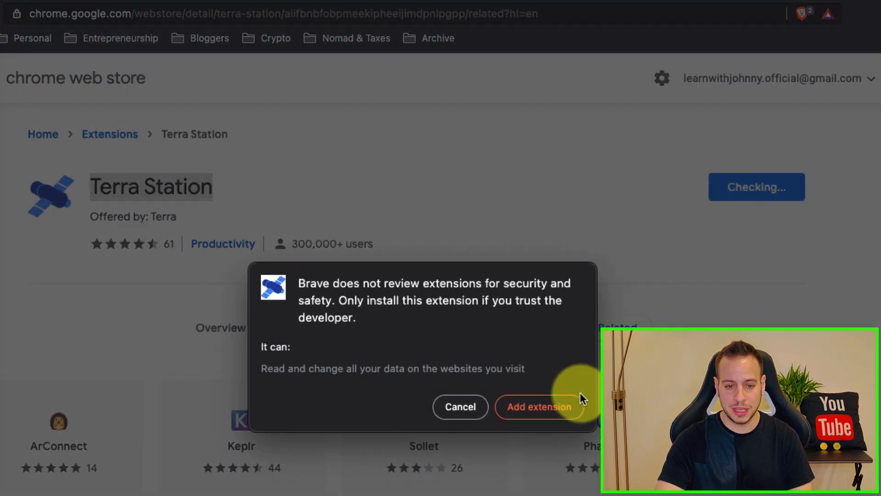
{"action": "left_click", "coordinate": [460, 406]}
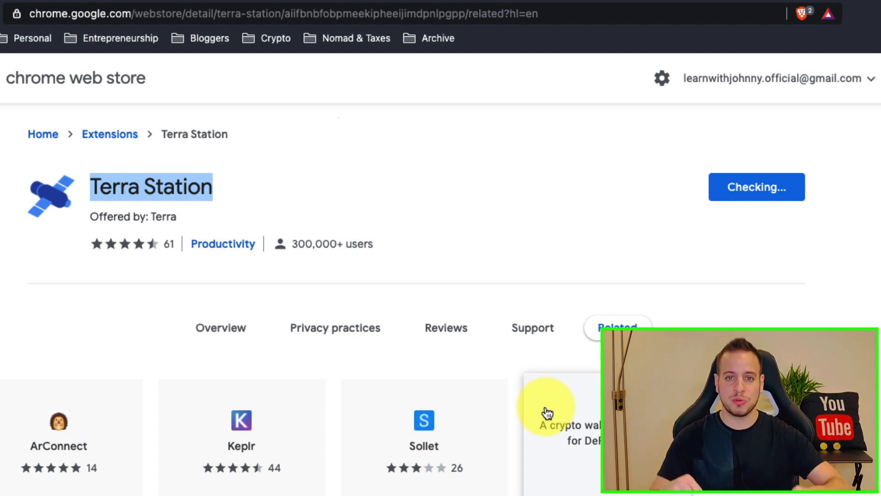
{"action": "left_click", "coordinate": [756, 187]}
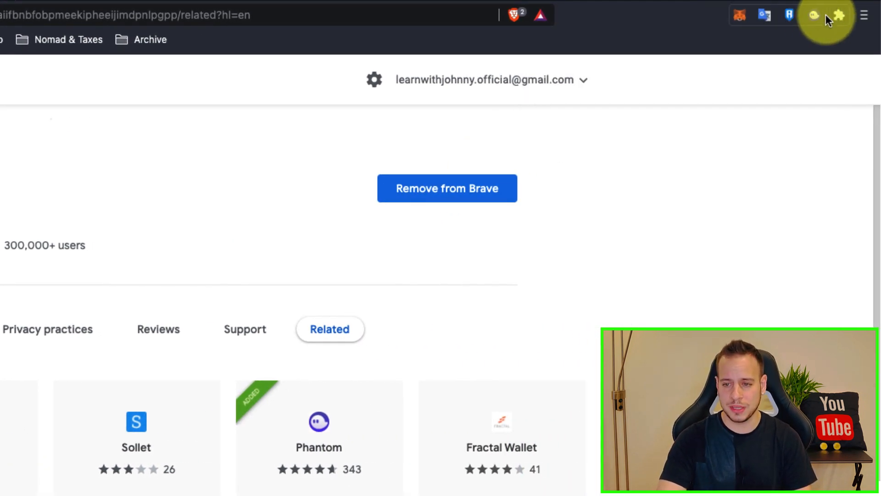
Launch Terra Station from the Extensions menu to reach its welcome screen.
{"action": "left_click", "coordinate": [837, 15]}
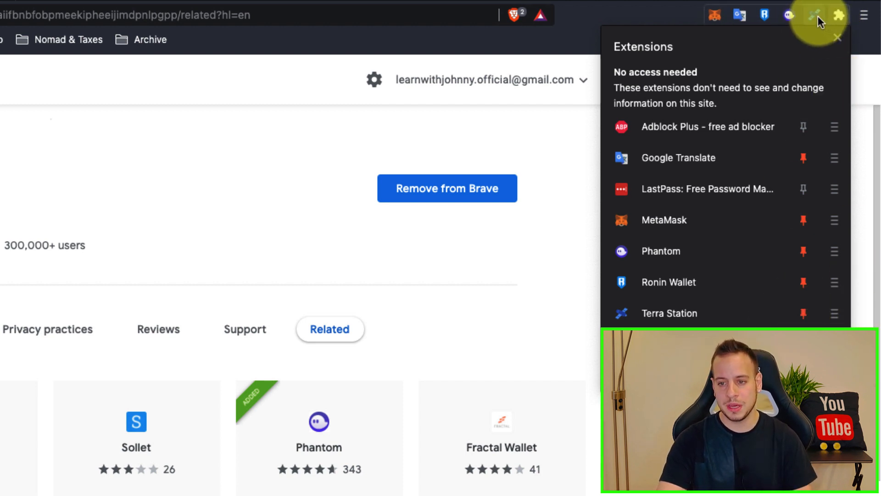
{"action": "left_click", "coordinate": [816, 15]}
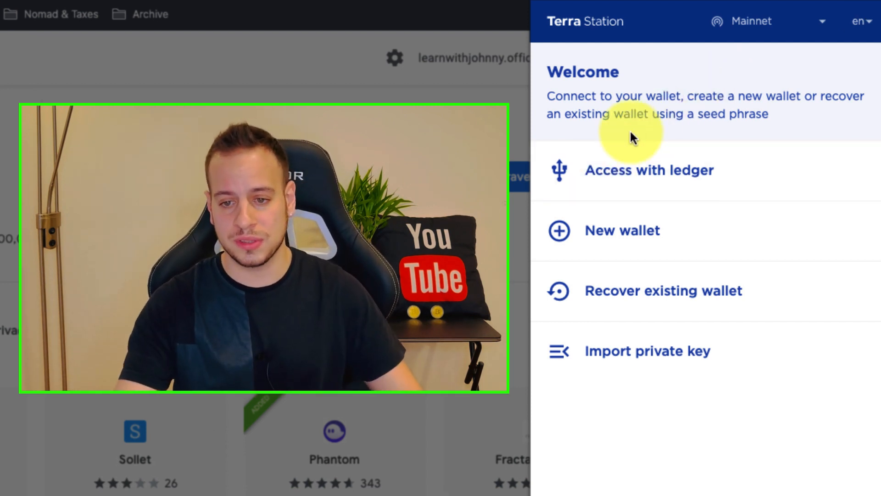
{"action": "mouse_move", "coordinate": [663, 173]}
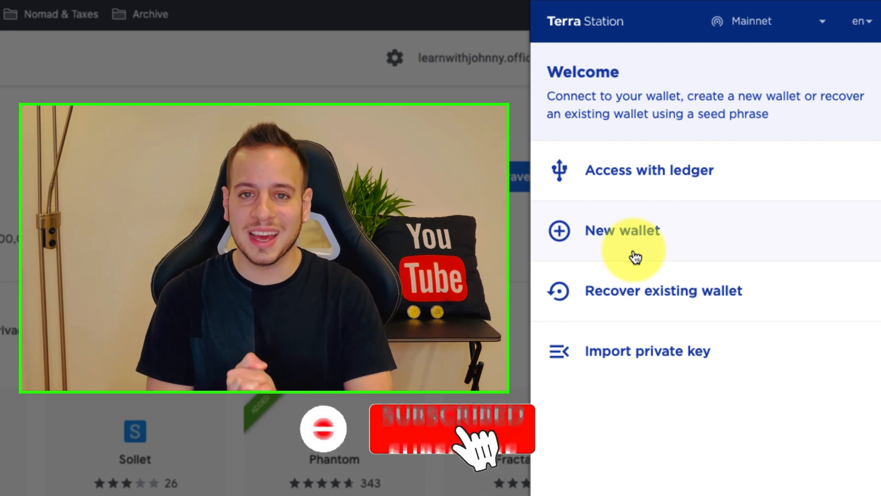
{"action": "mouse_move", "coordinate": [584, 292]}
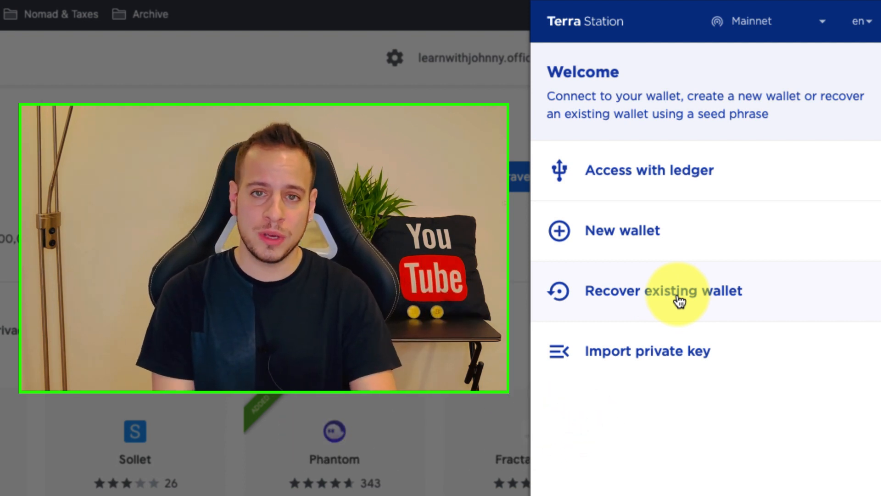
{"action": "mouse_move", "coordinate": [629, 354]}
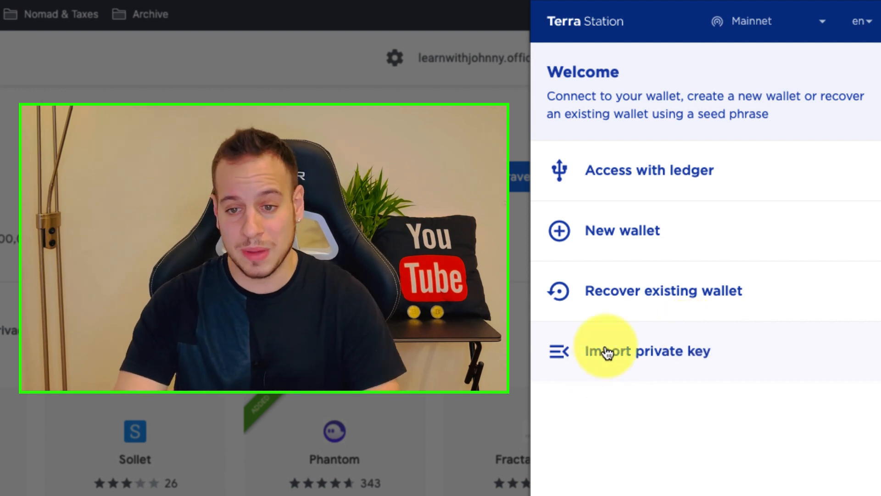
{"action": "mouse_move", "coordinate": [616, 246]}
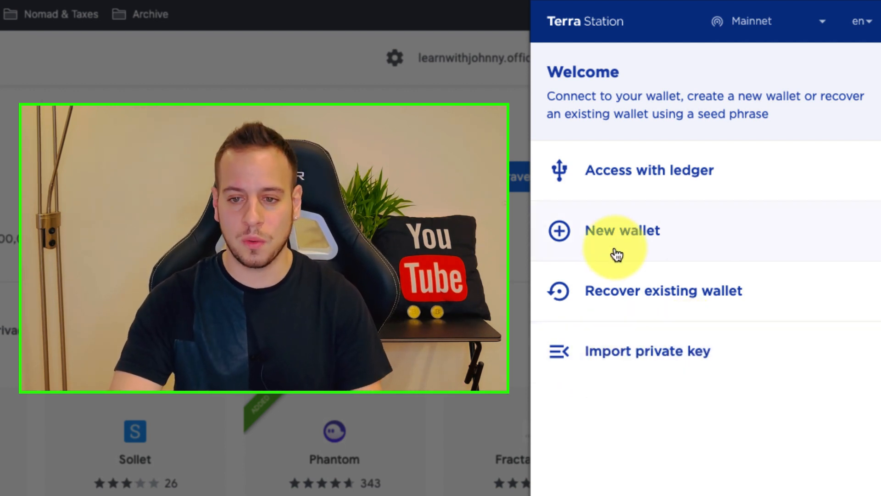
Start a new wallet 'johnnytime' with a password, copy the seed phrase, and confirm it's written down.
{"action": "left_click", "coordinate": [622, 231]}
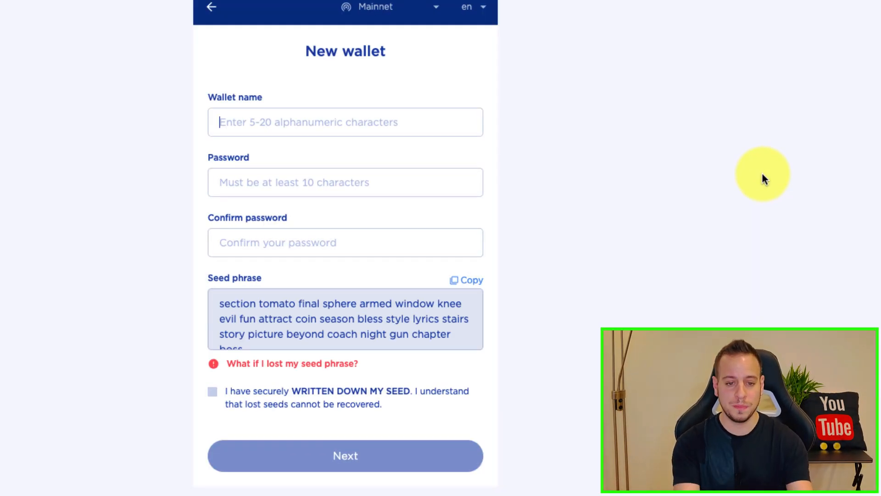
{"action": "type", "text": "johnnytime"}
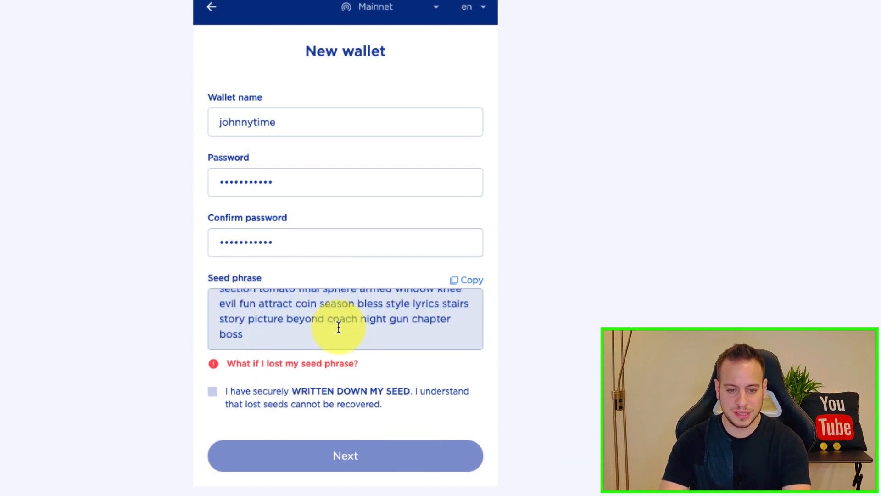
{"action": "left_click", "coordinate": [471, 280]}
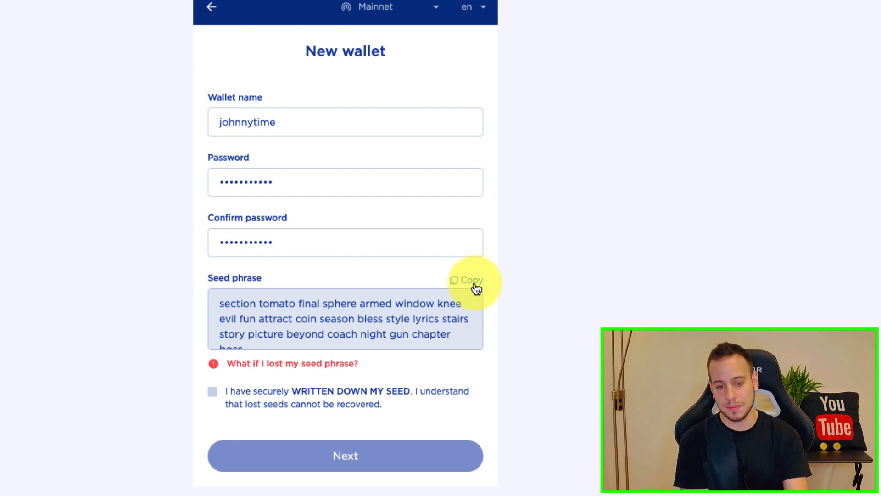
{"action": "left_click", "coordinate": [471, 280]}
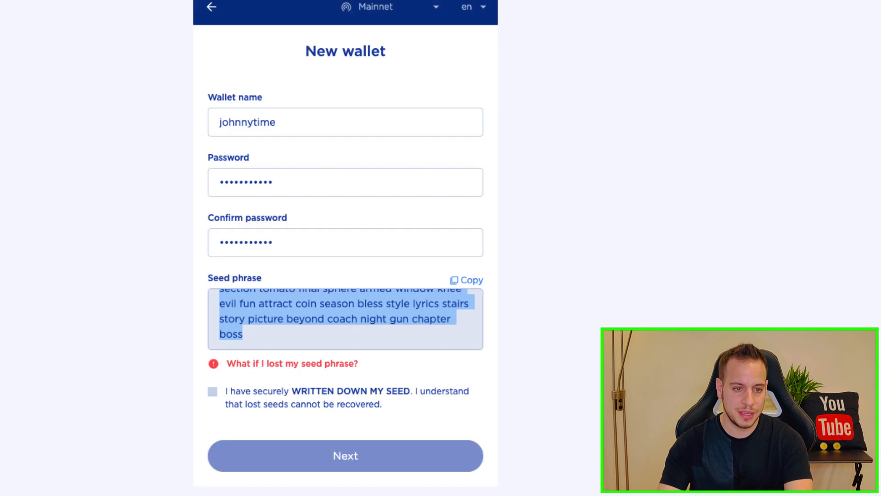
{"action": "left_click", "coordinate": [212, 391]}
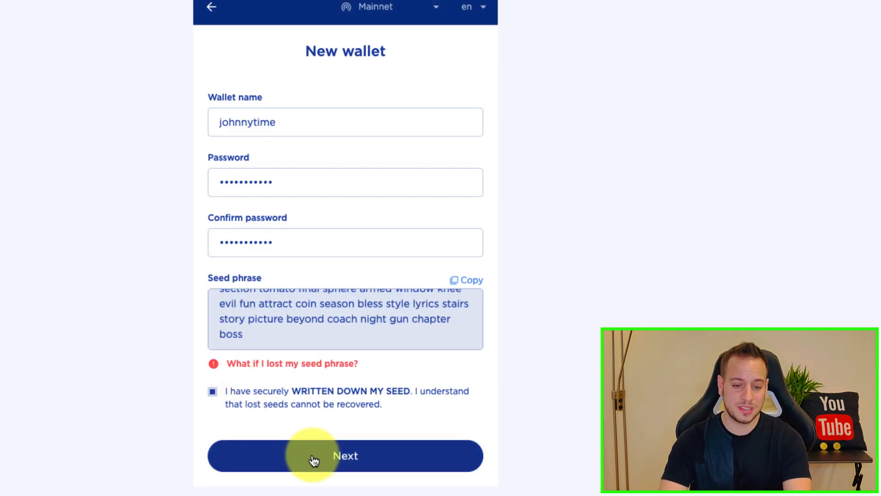
Confirm the requested seed words and create the johnnytime wallet.
{"action": "left_click", "coordinate": [345, 455]}
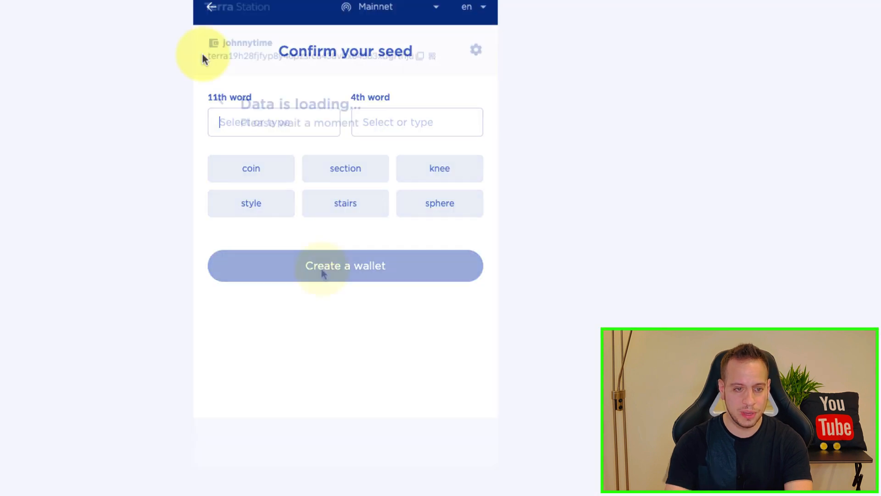
{"action": "left_click", "coordinate": [345, 265]}
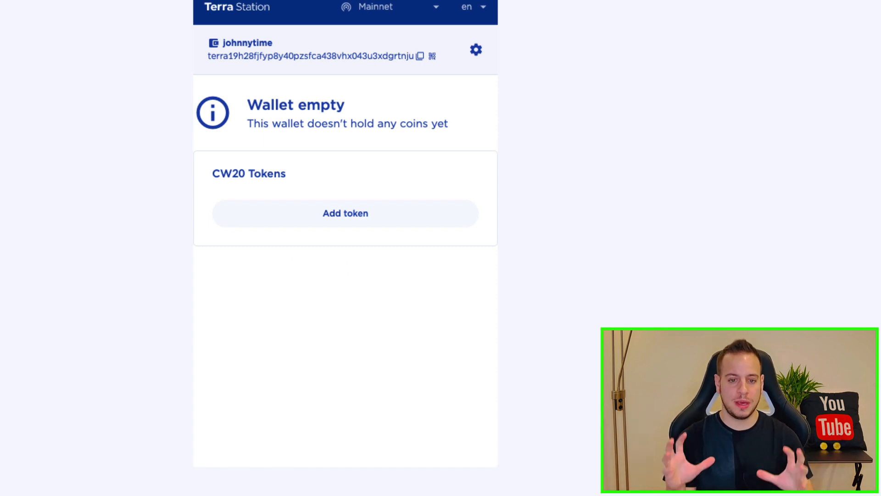
Switch to the Terra Bridge tab showing the Luna Terra-to-Ethereum transfer.
{"action": "left_click", "coordinate": [258, 14]}
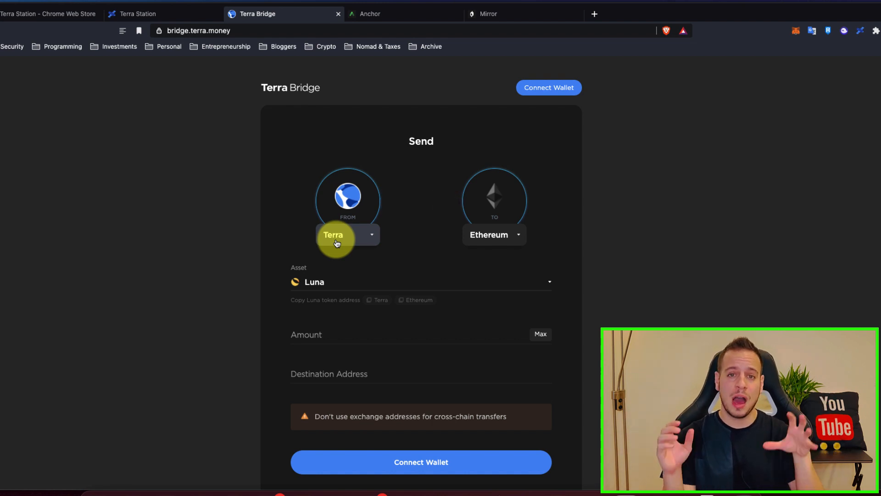
Browse the bridge's wallet options, set the route Harmony to Terra, and return to Terra Station.
{"action": "left_click", "coordinate": [548, 87]}
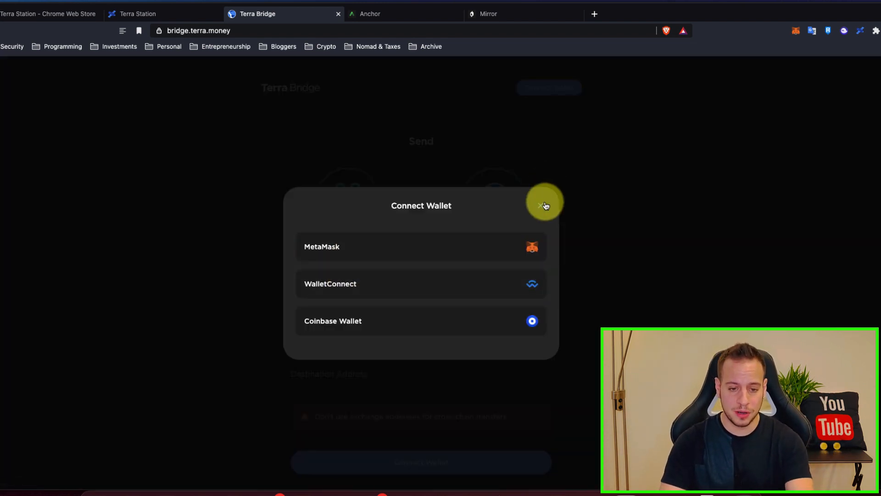
{"action": "left_click", "coordinate": [544, 204]}
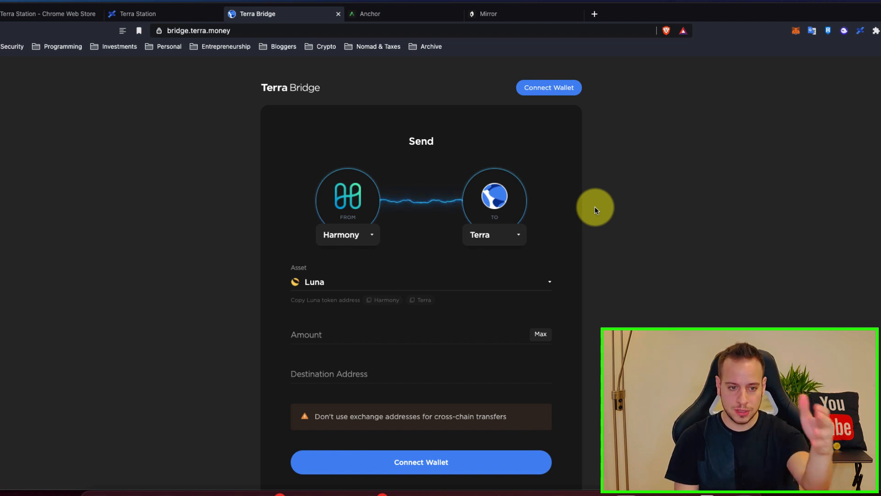
{"action": "left_click", "coordinate": [163, 13]}
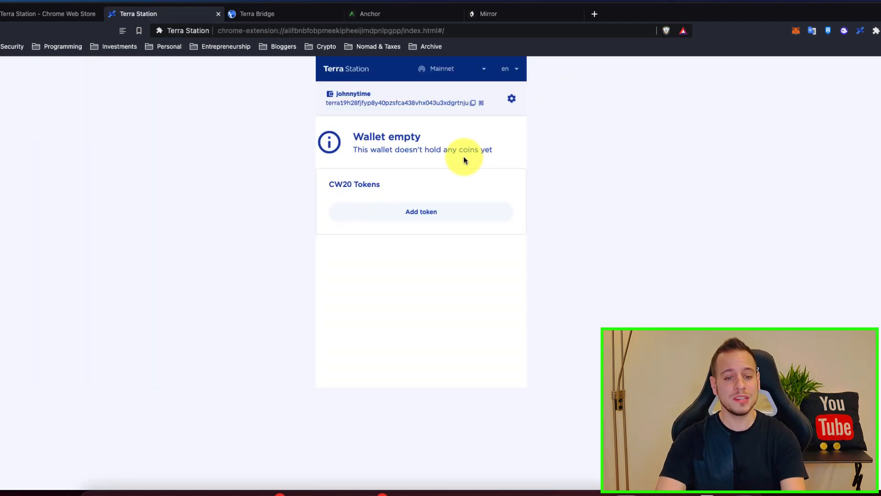
{"action": "mouse_move", "coordinate": [369, 13]}
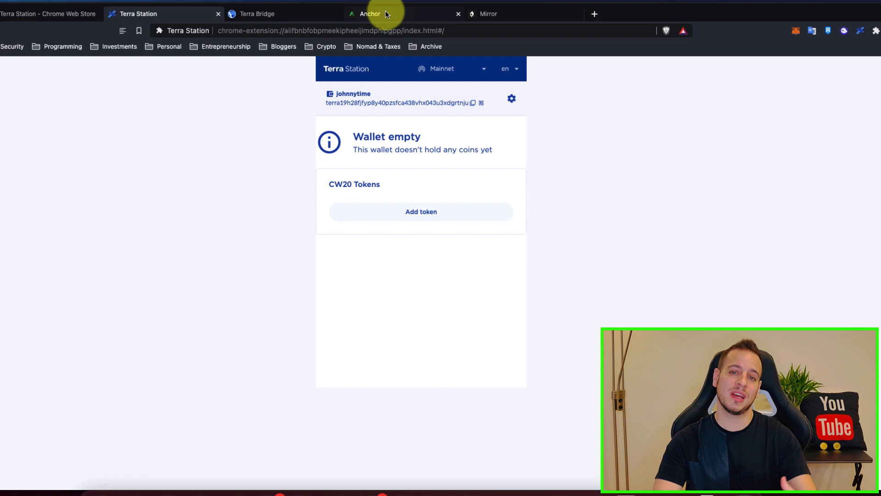
View Anchor's Earn page (0 UST at 19.46% APY), then switch to Mirror Protocol.
{"action": "left_click", "coordinate": [370, 13]}
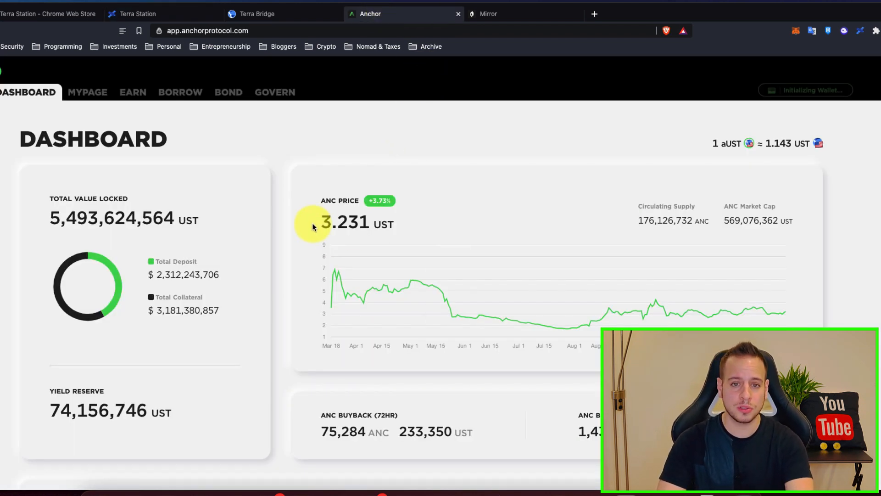
{"action": "mouse_move", "coordinate": [95, 92]}
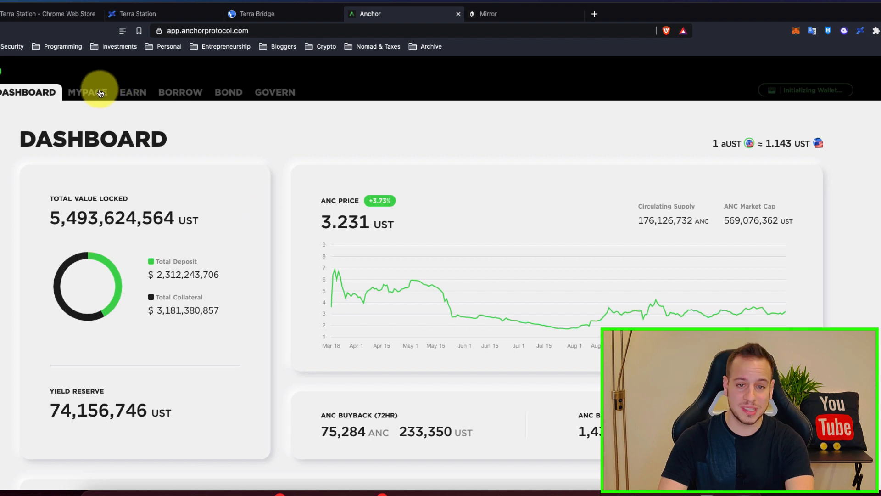
{"action": "left_click", "coordinate": [133, 93]}
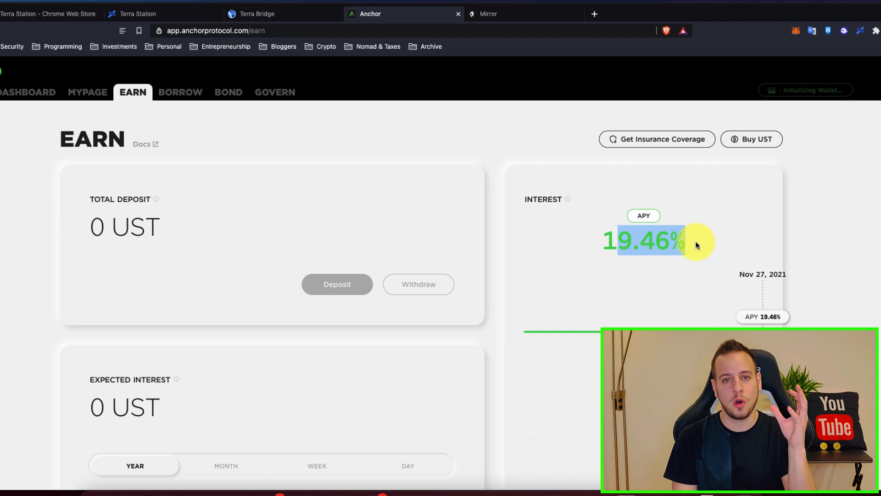
{"action": "left_click", "coordinate": [487, 13]}
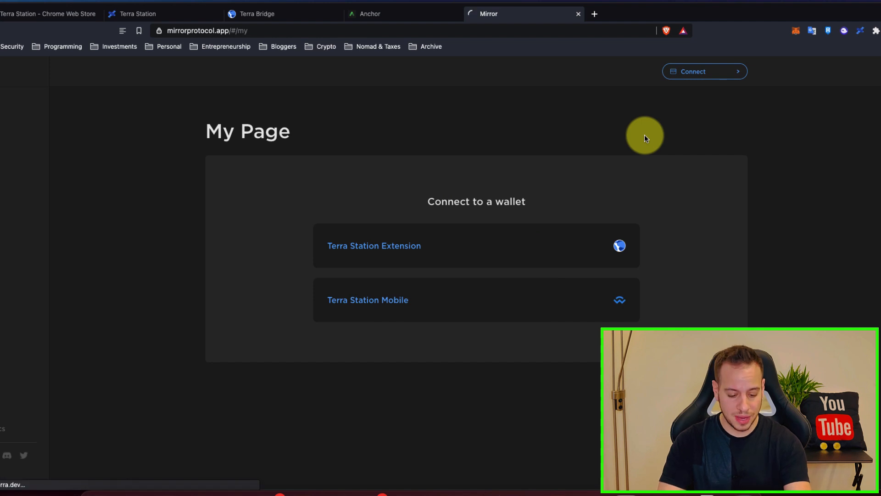
{"action": "mouse_move", "coordinate": [584, 127]}
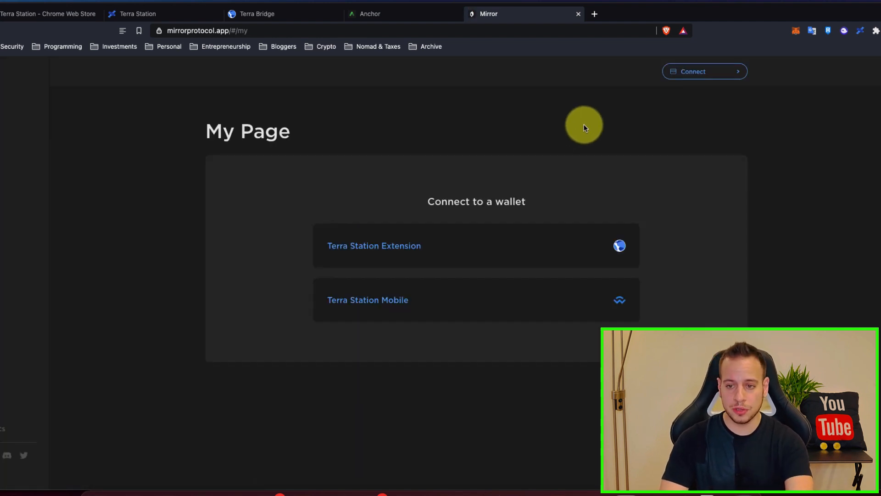
Connect Mirror Protocol via the Terra Station Extension, showing a 0.00 UST balance.
{"action": "left_click", "coordinate": [393, 14]}
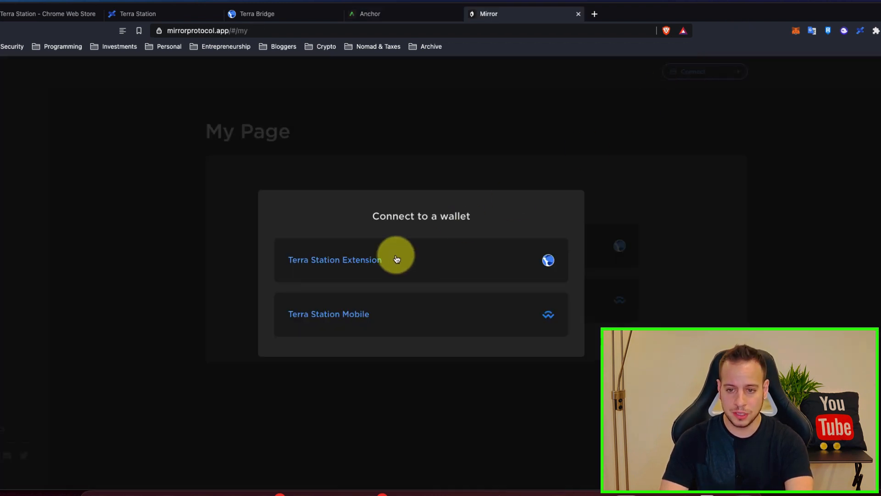
{"action": "left_click", "coordinate": [335, 259]}
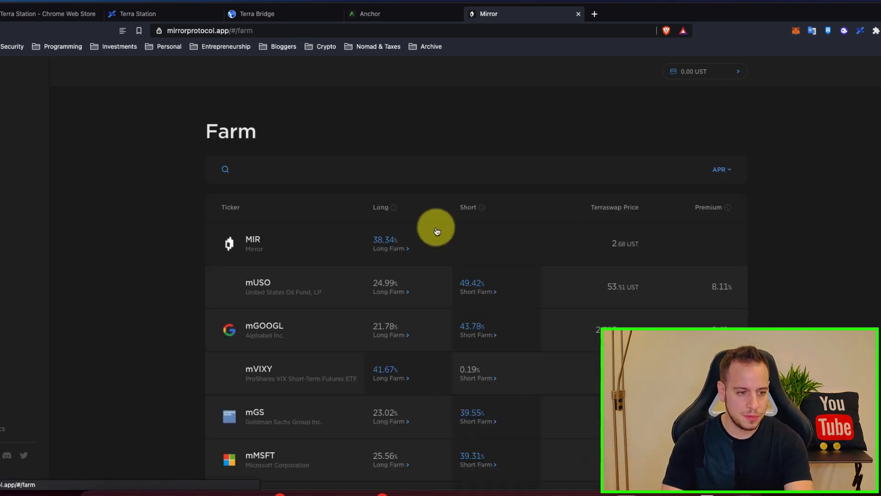
Scroll through Mirror's Farm asset list, then return to the empty johnnytime wallet.
{"action": "scroll", "scroll_direction": "down", "scroll_amount": 3}
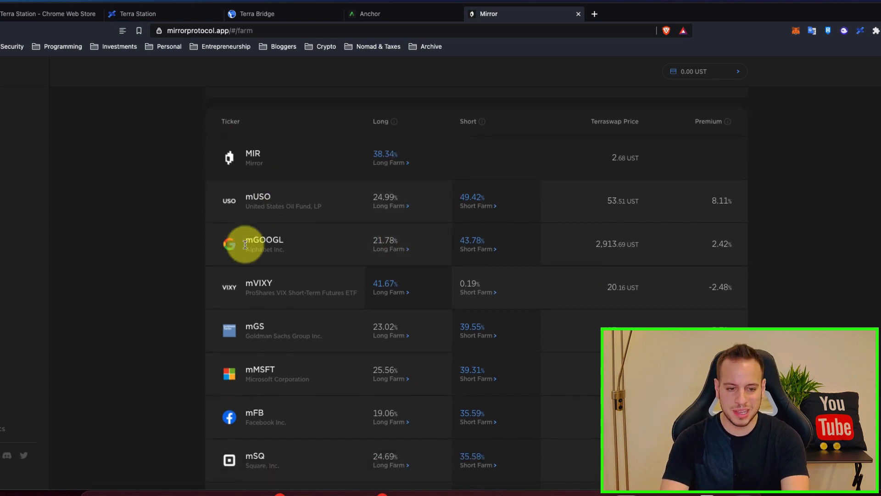
{"action": "scroll", "scroll_direction": "down", "scroll_amount": 3}
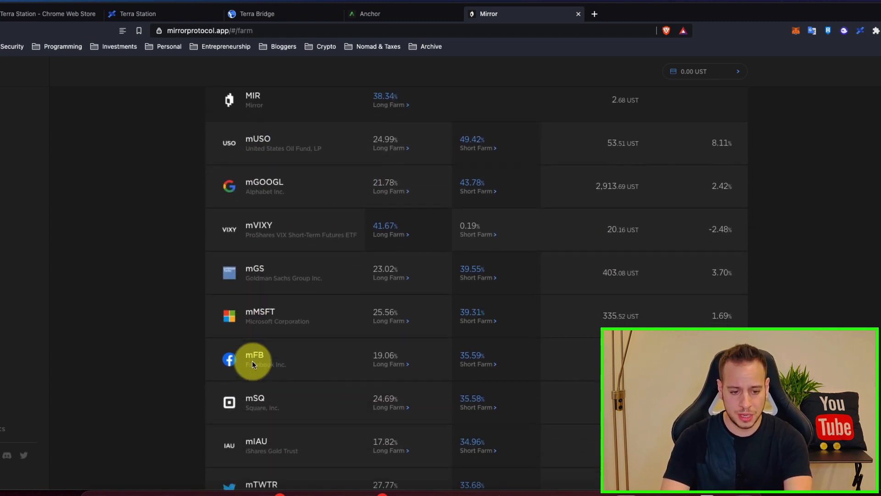
{"action": "scroll", "scroll_direction": "down", "scroll_amount": 3}
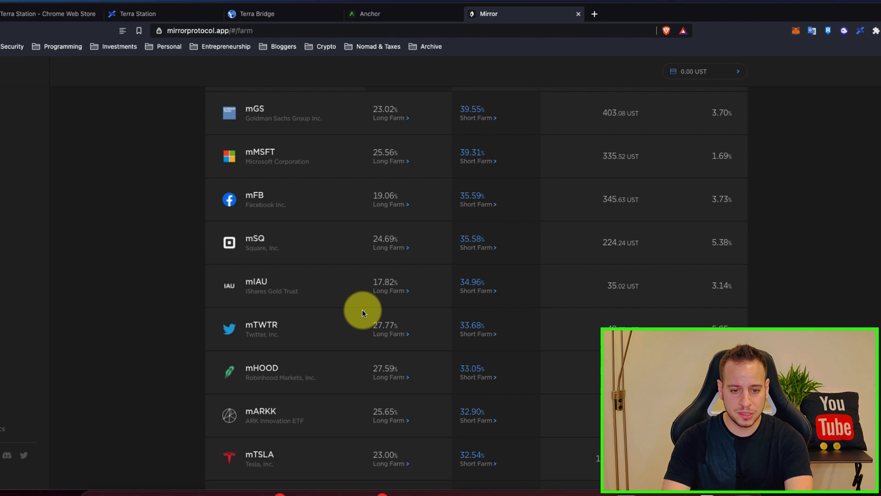
{"action": "scroll", "scroll_direction": "down", "scroll_amount": 3}
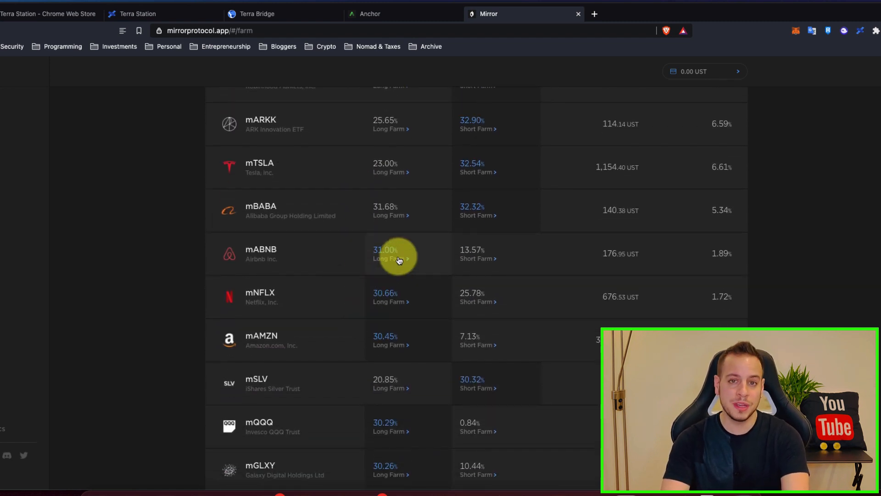
{"action": "scroll", "scroll_direction": "down", "scroll_amount": 3}
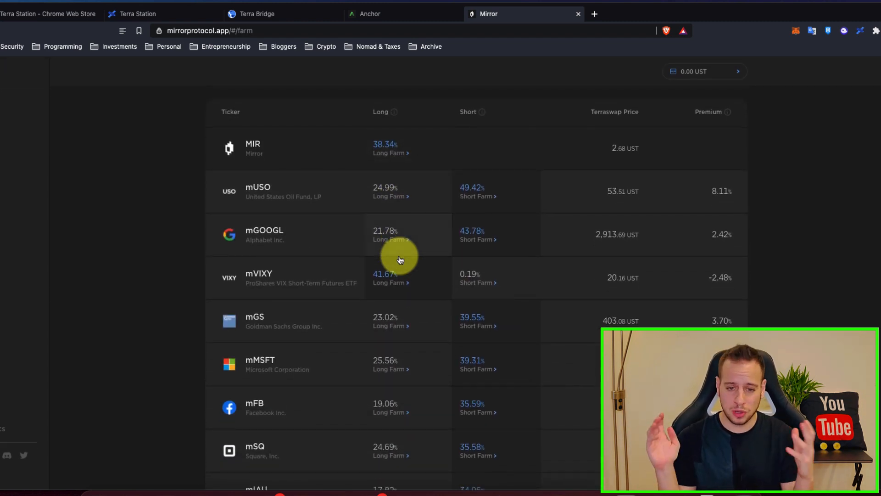
{"action": "mouse_move", "coordinate": [429, 215]}
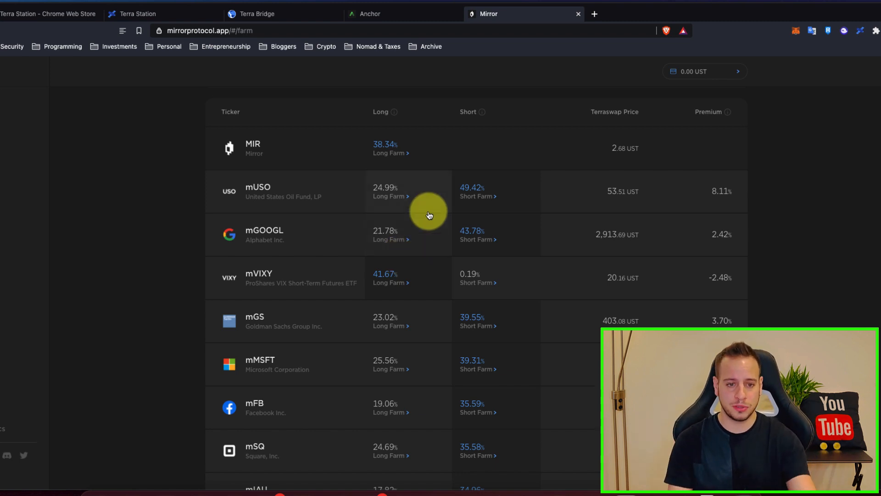
{"action": "left_click", "coordinate": [163, 14]}
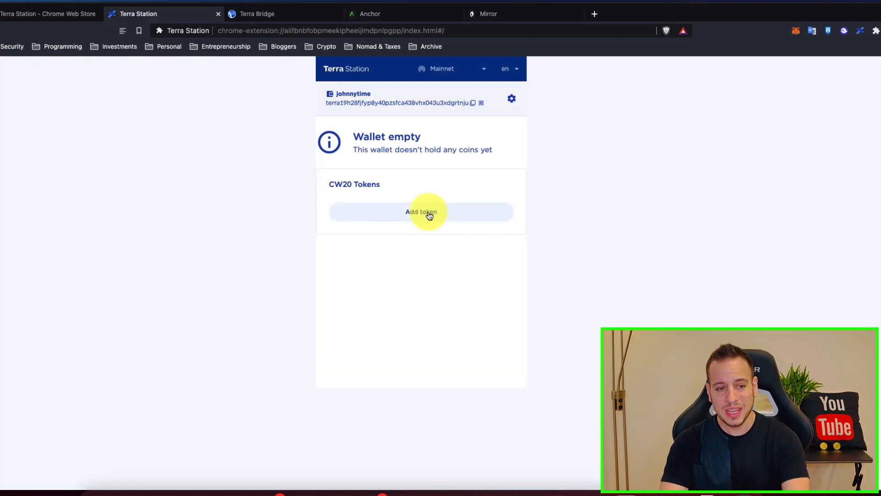